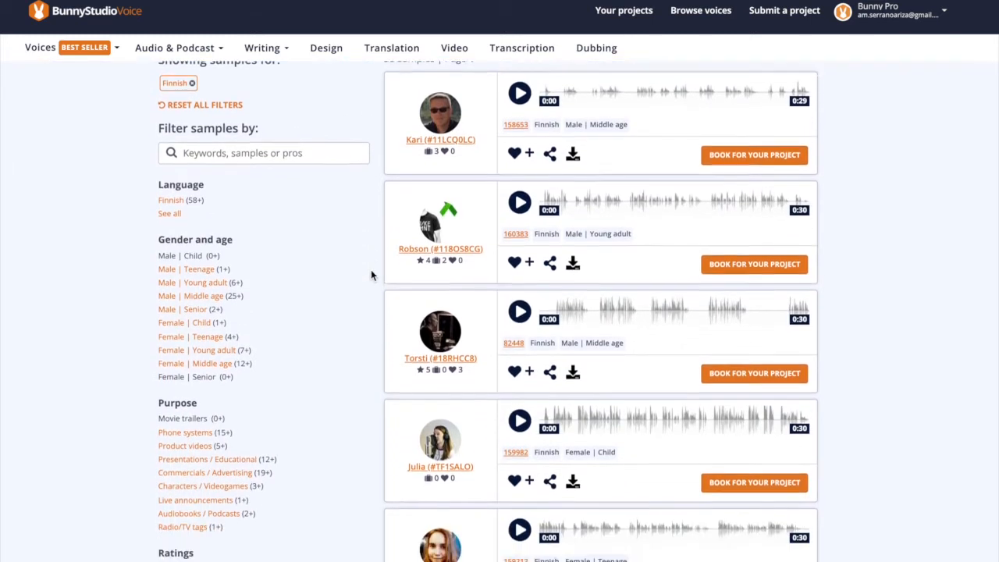
# Step: Go from the voice search results to the account's Rates and project preferences settings
pyautogui.scroll(-3)
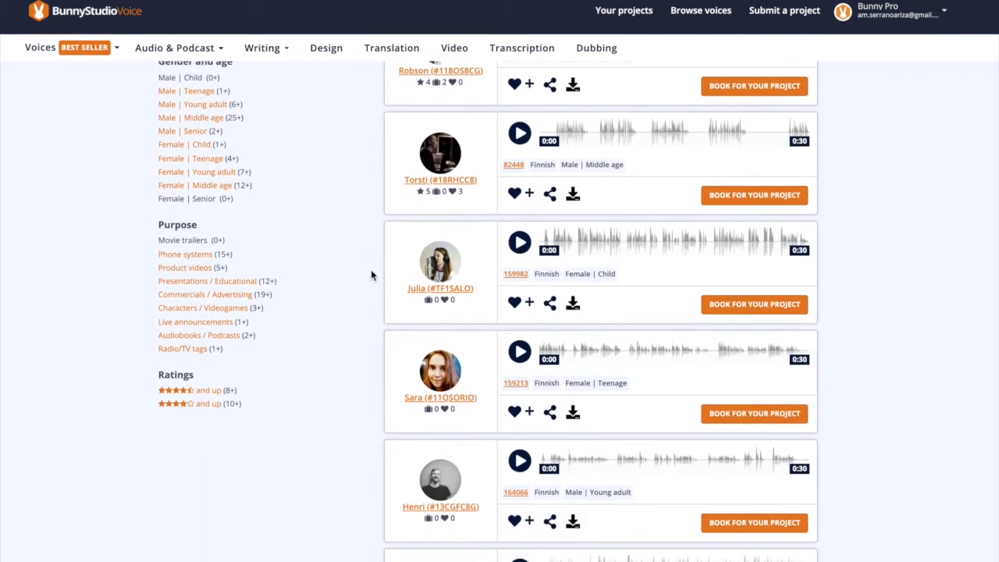
pyautogui.scroll(-3)
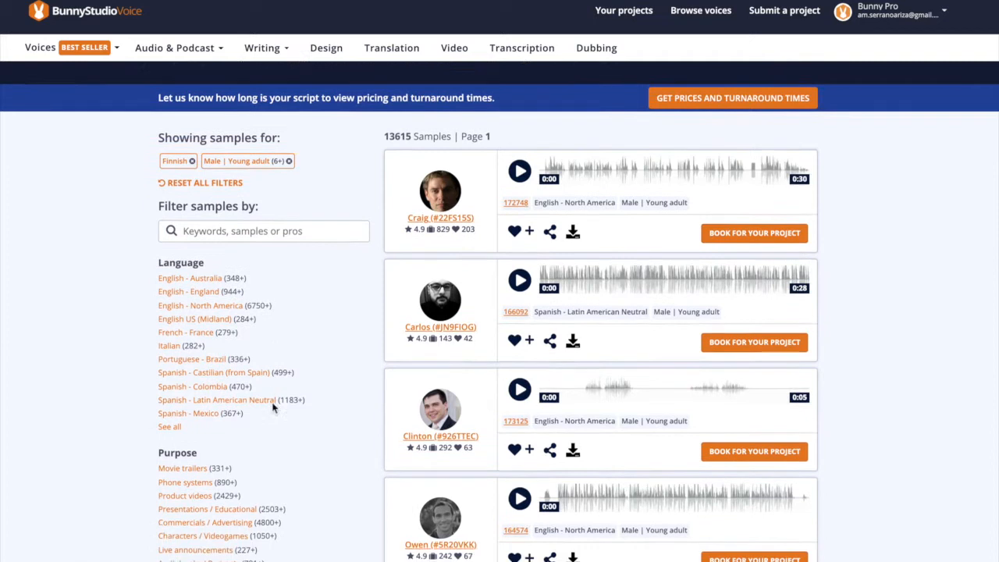
pyautogui.scroll(-3)
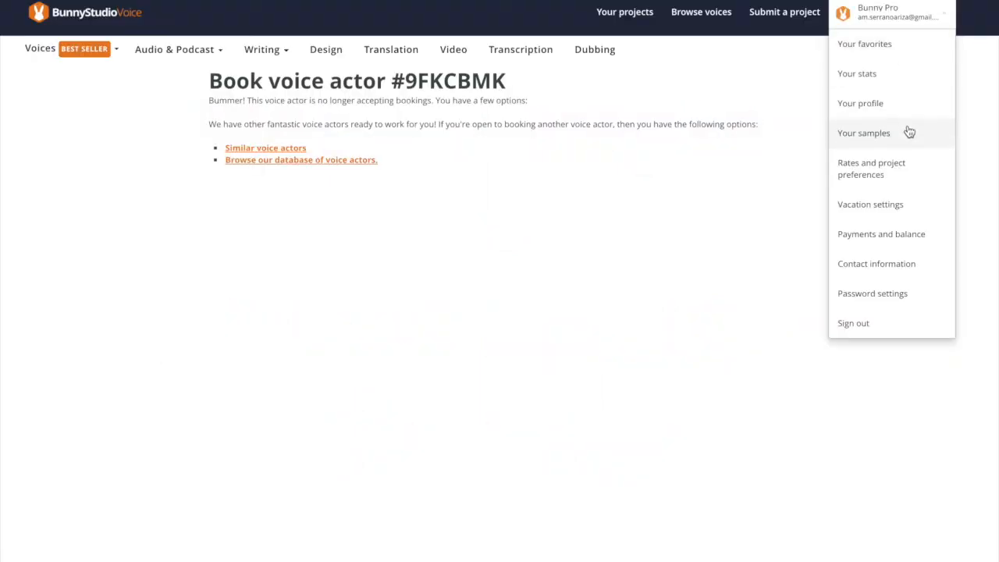
pyautogui.click(908, 166)
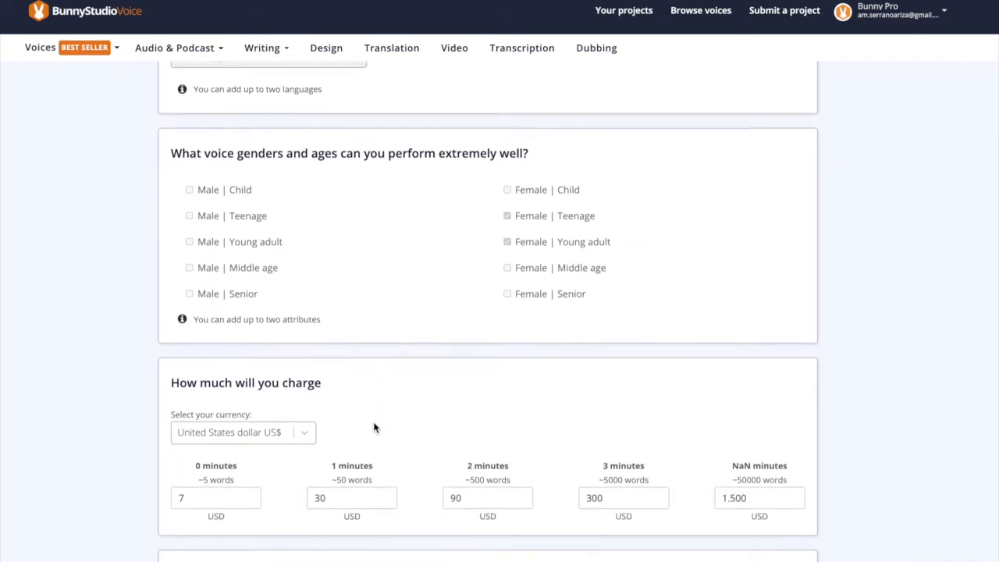
# Step: Review the rates settings, then return to voice actor #9FKCBMK's booking page with the account menu closed
pyautogui.scroll(-3)
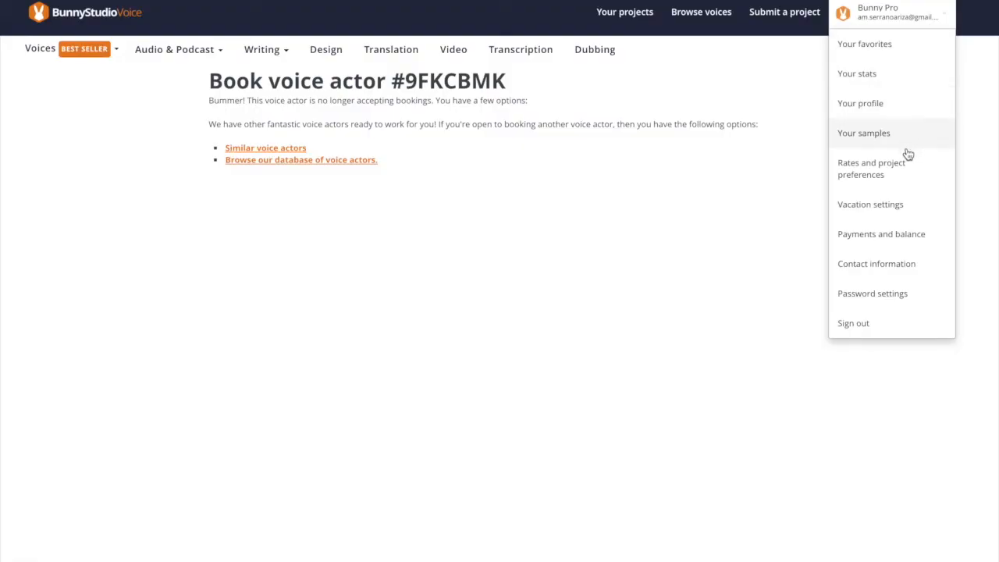
pyautogui.click(908, 165)
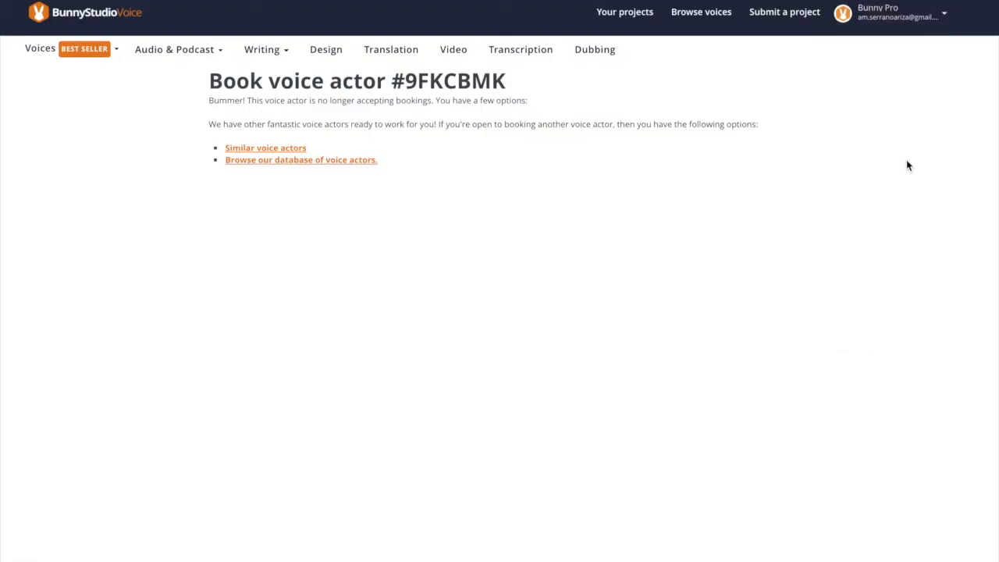